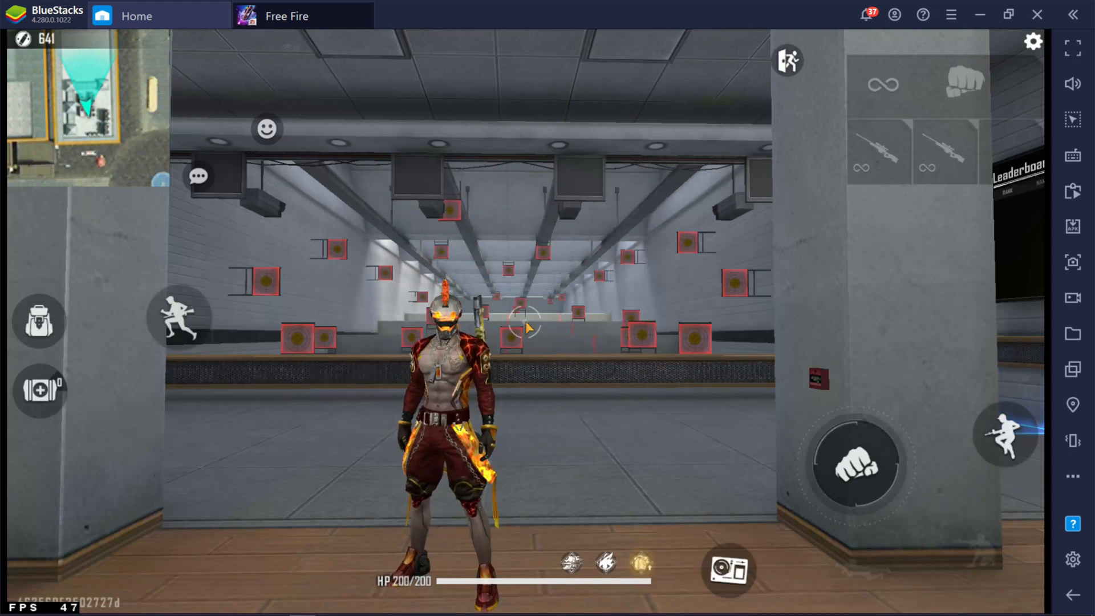
{"action": "mouse_move", "coordinate": [1073, 156]}
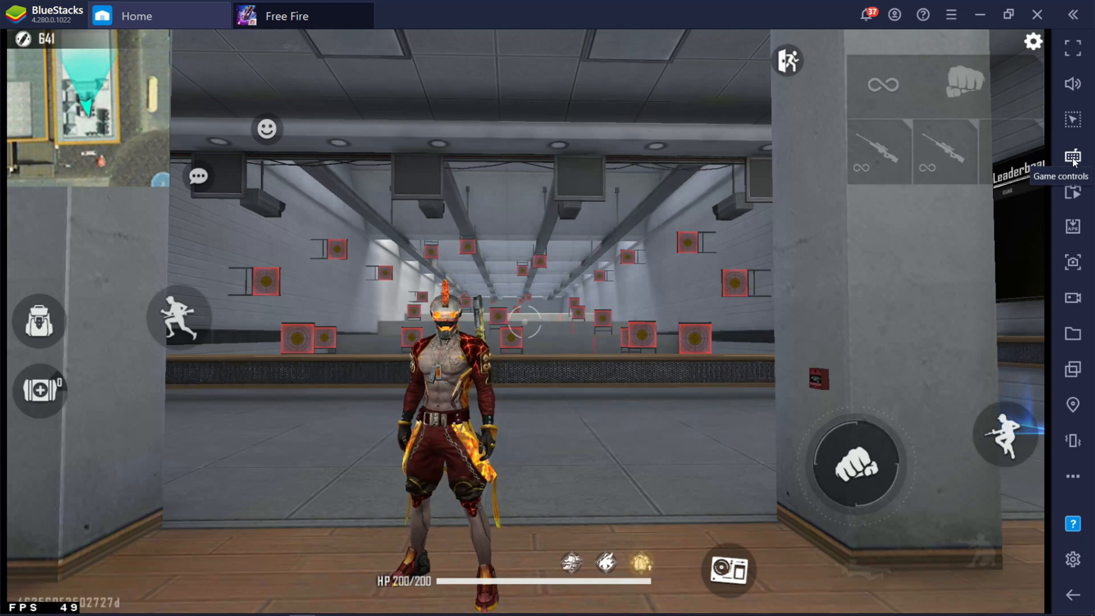
Bring up the game controls options from the right sidebar
{"action": "left_click", "coordinate": [1072, 156]}
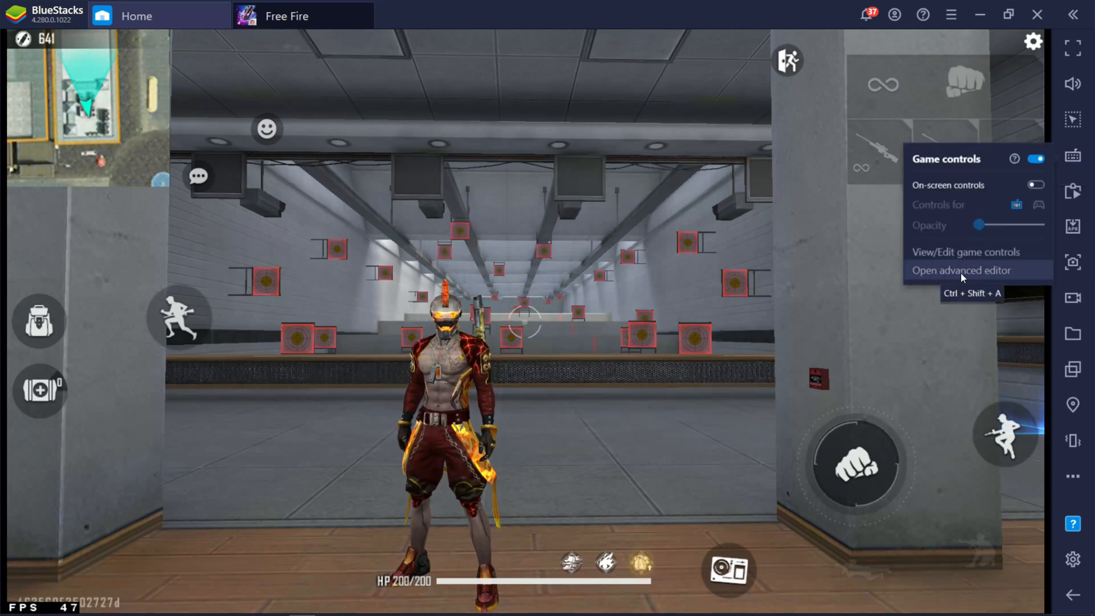
Enter the advanced controls editor showing the 'bluestacks one tap' scheme
{"action": "left_click", "coordinate": [960, 271]}
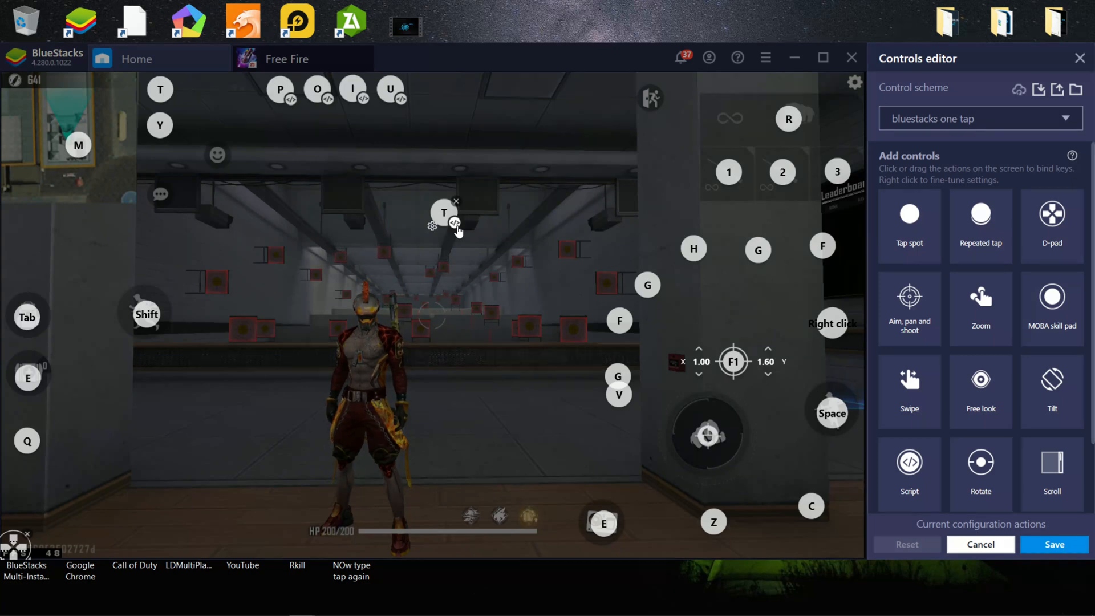
Begin the T control's script with 'tap 84.26 20.33' on the sniper weapon slot
{"action": "left_click", "coordinate": [909, 474]}
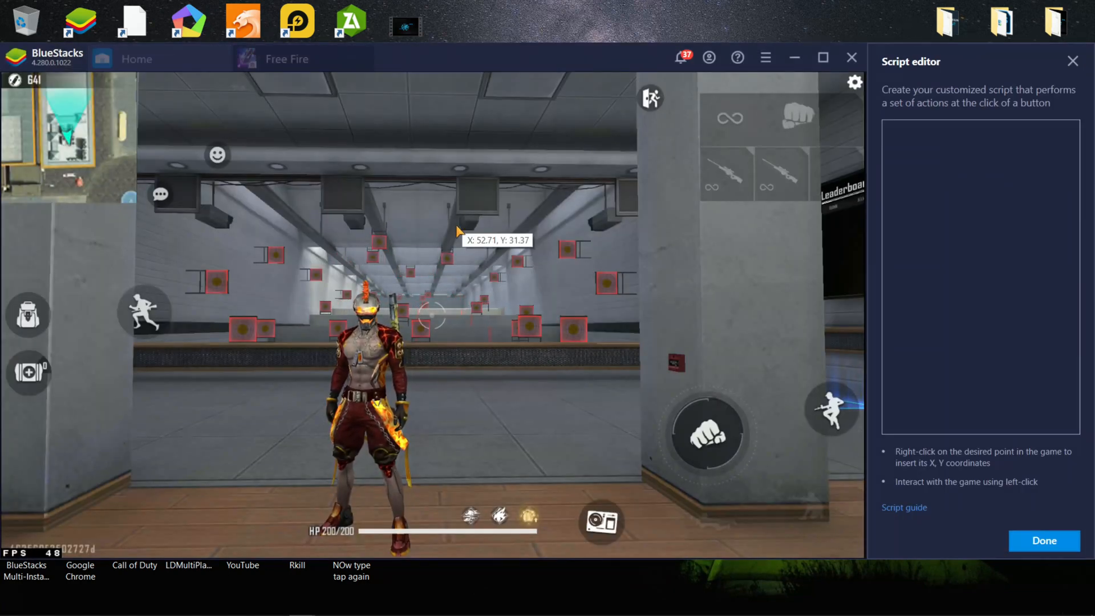
{"action": "mouse_move", "coordinate": [711, 192]}
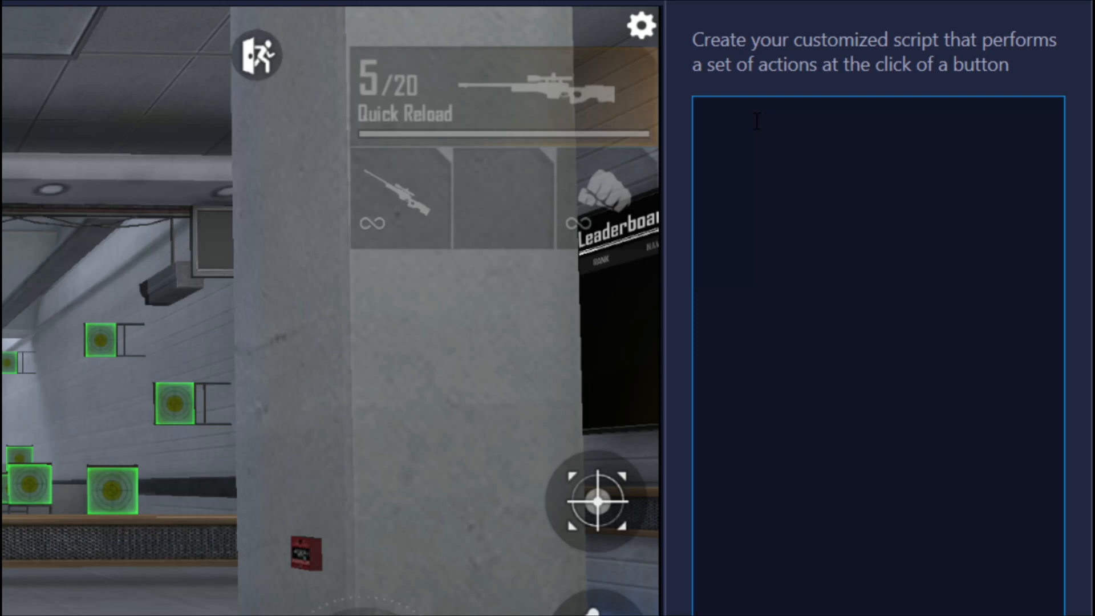
{"action": "type", "text": "tap"}
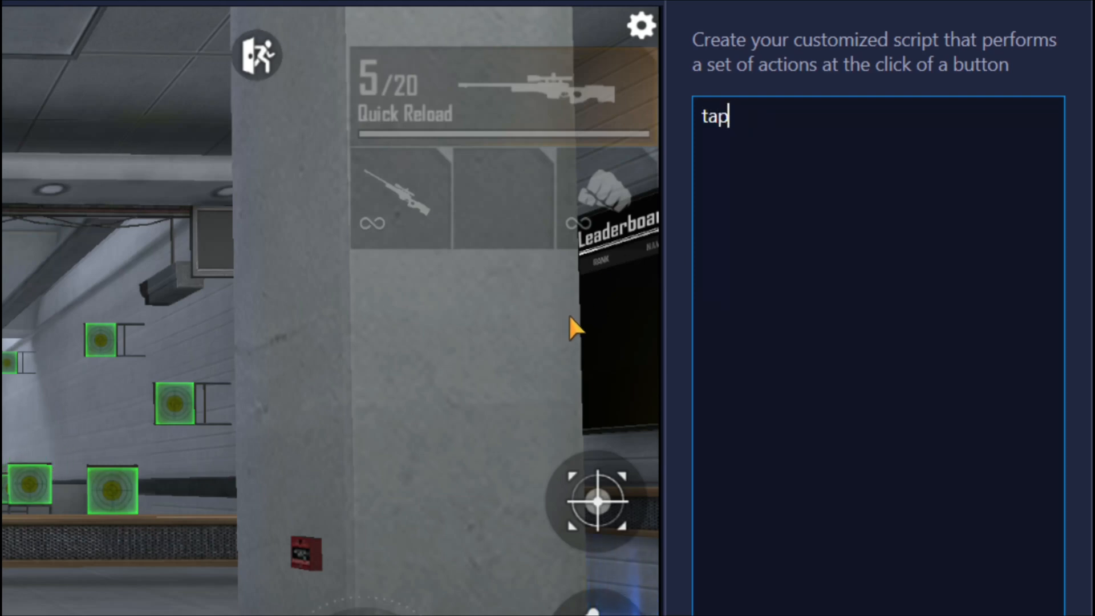
{"action": "mouse_move", "coordinate": [579, 343]}
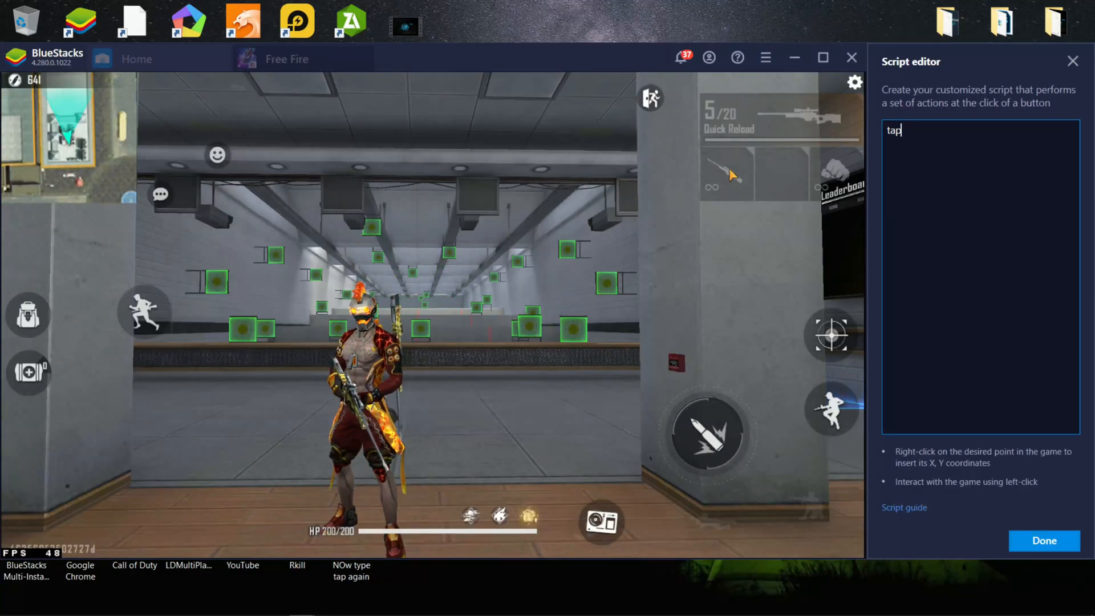
{"action": "right_click", "coordinate": [729, 175]}
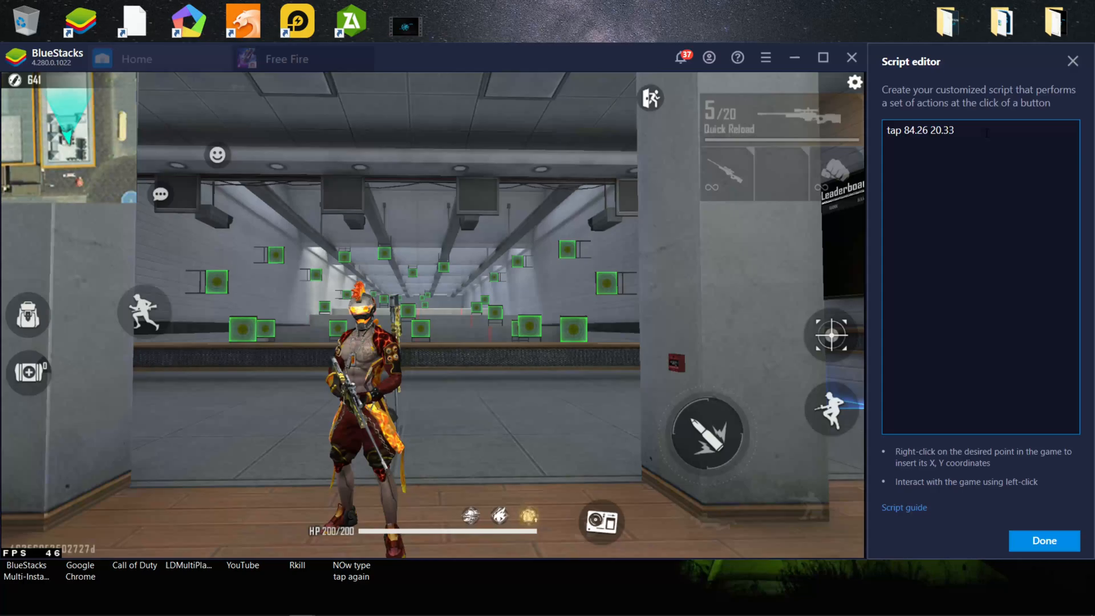
Add 'wait 25' and 'tap 96.69 53.82' lines to complete the swap script
{"action": "type", "text": "w"}
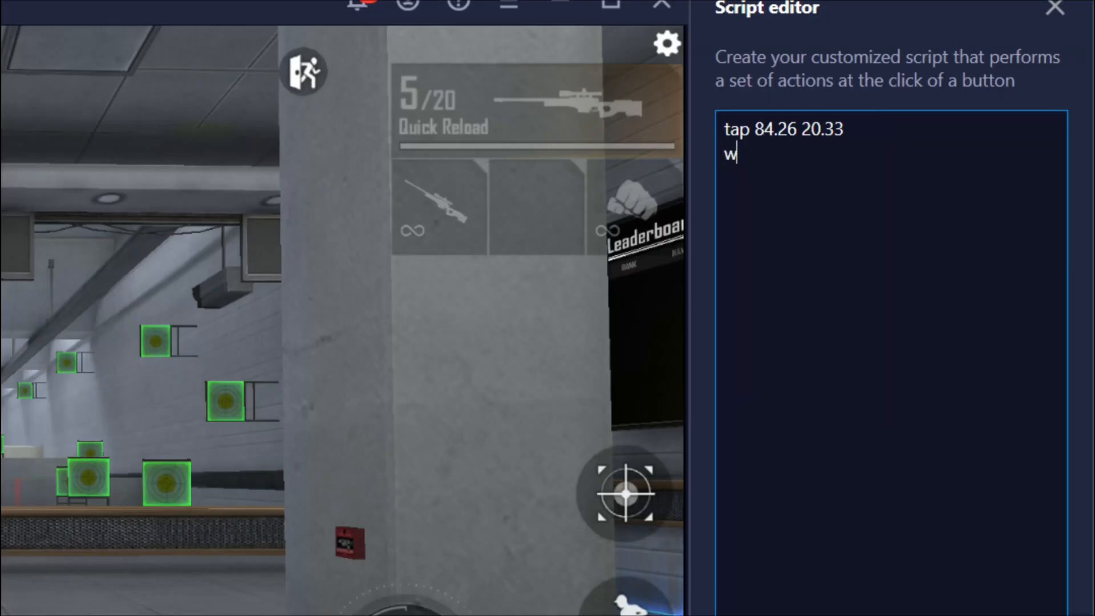
{"action": "type", "text": "ait"}
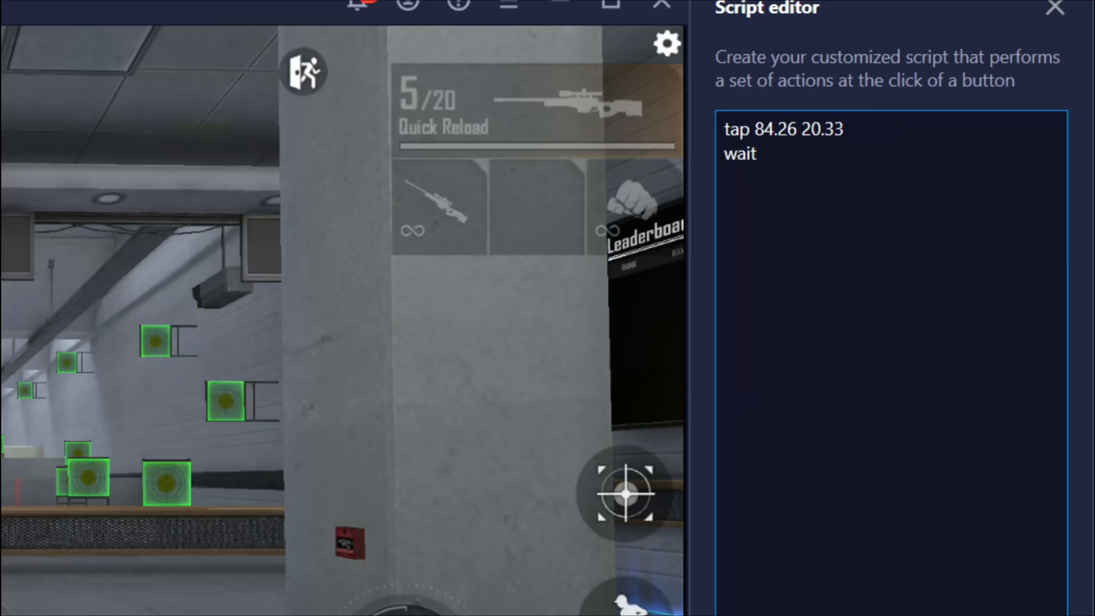
{"action": "type", "text": "25"}
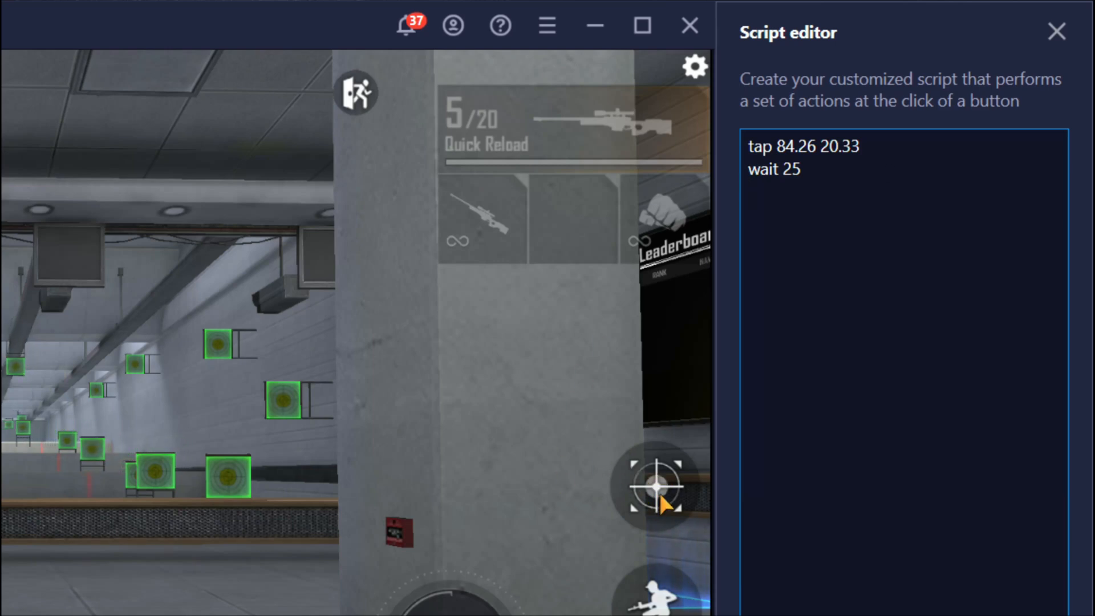
{"action": "type", "text": "ta"}
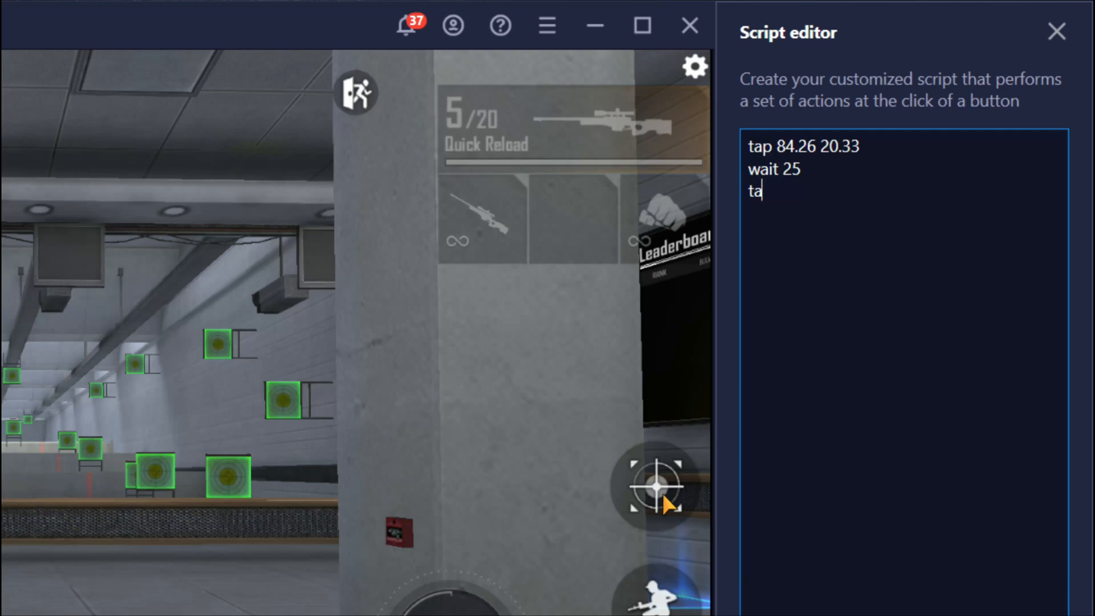
{"action": "type", "text": "p 96.69 53.82"}
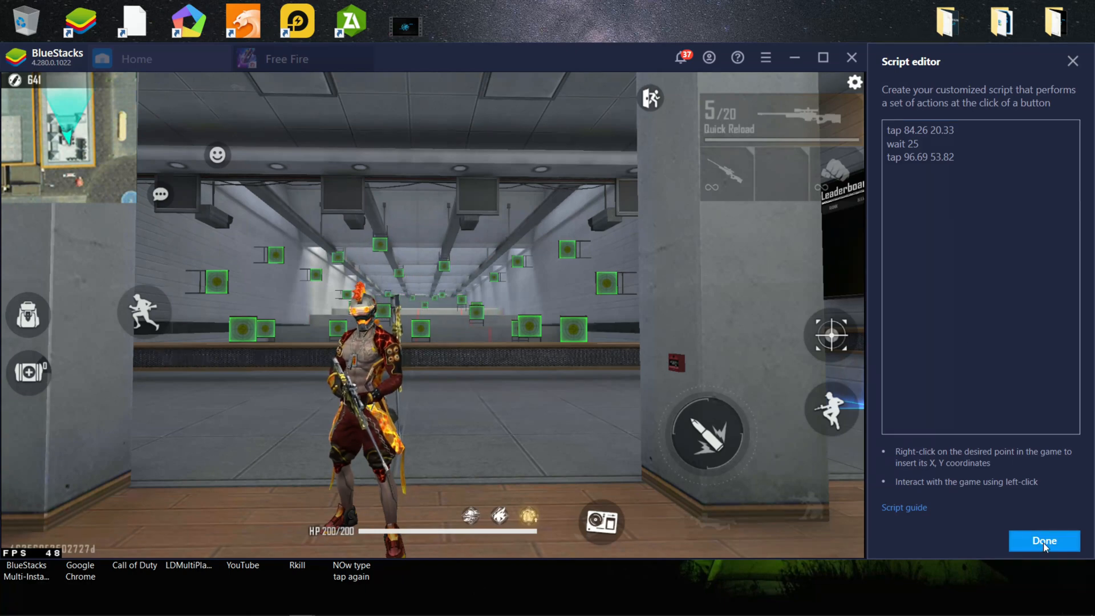
Save the updated control scheme and test the AWM swap macro in game
{"action": "left_click", "coordinate": [1042, 541]}
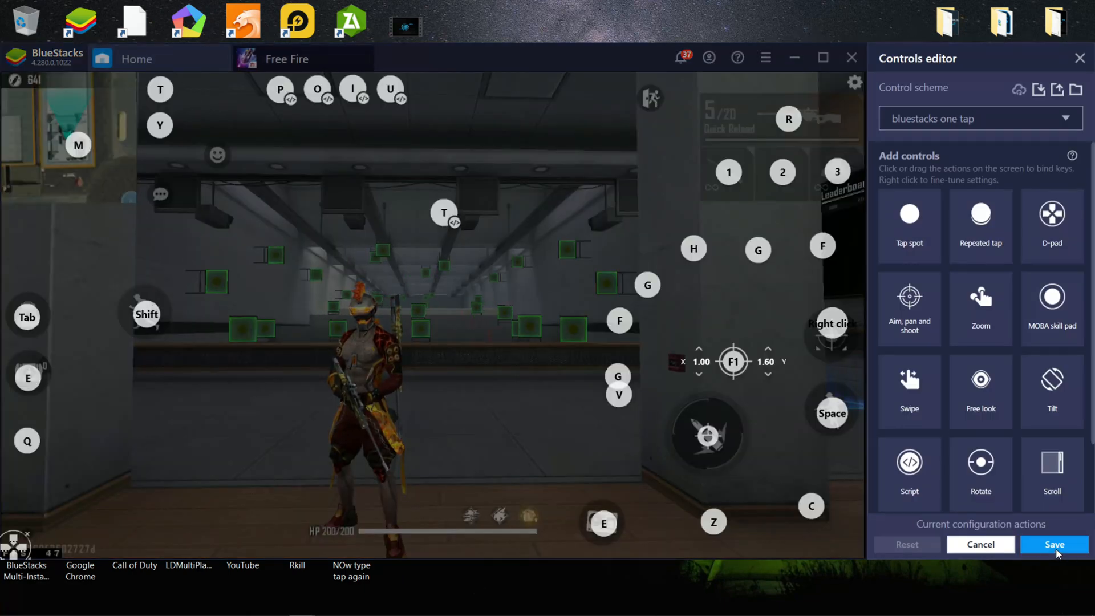
{"action": "left_click", "coordinate": [1055, 544]}
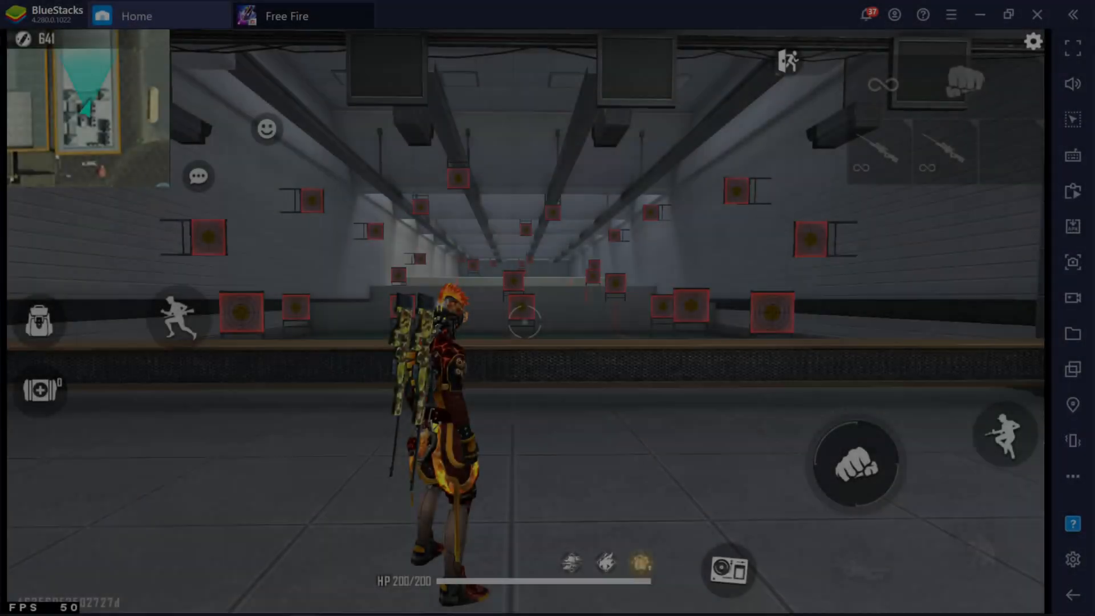
{"action": "left_click", "coordinate": [1004, 348]}
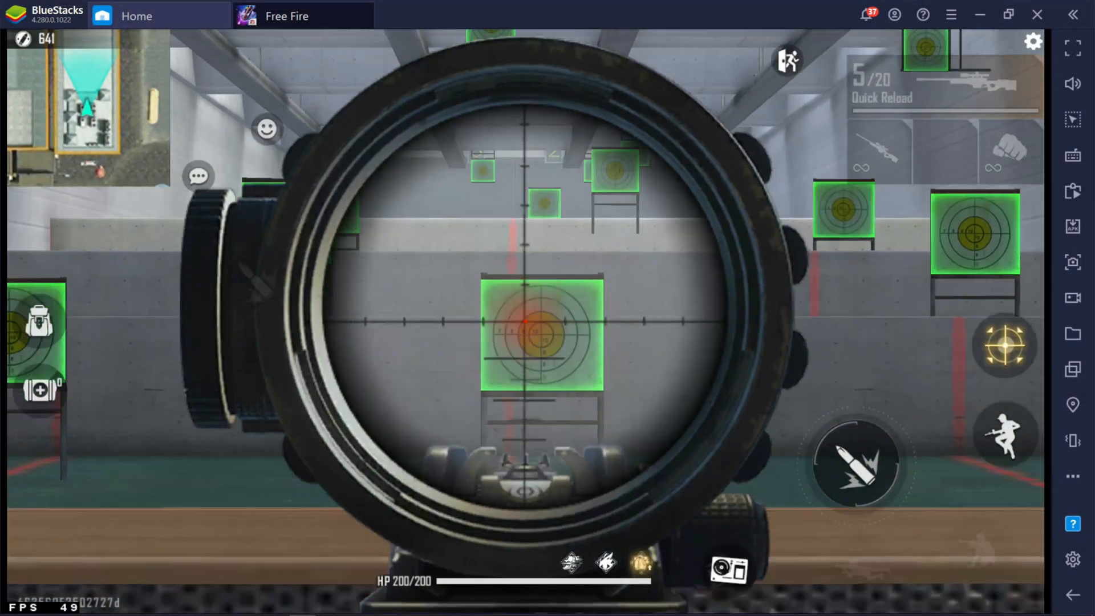